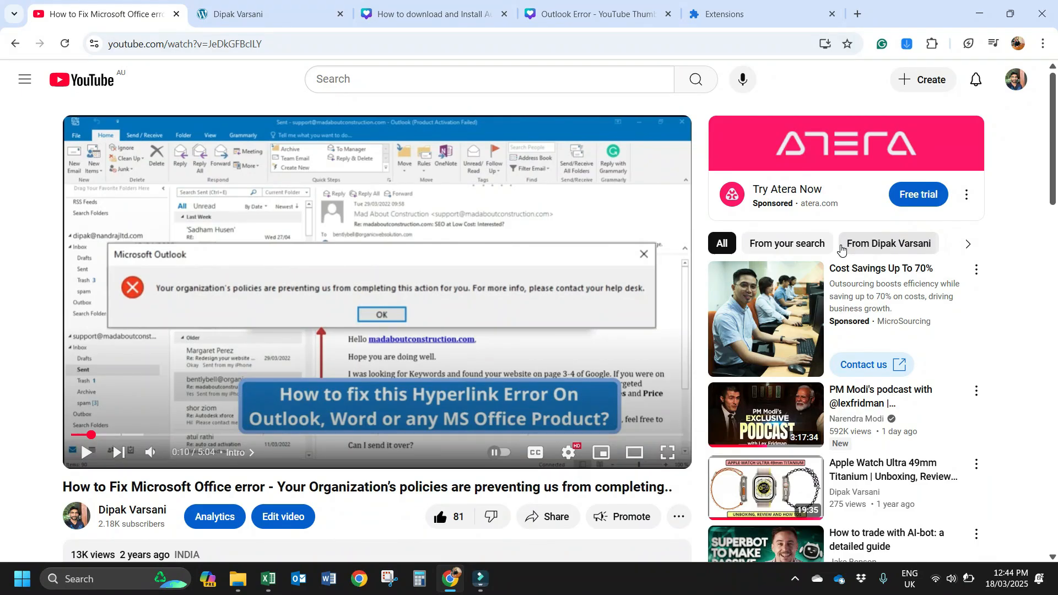
pyautogui.moveTo(440, 336)
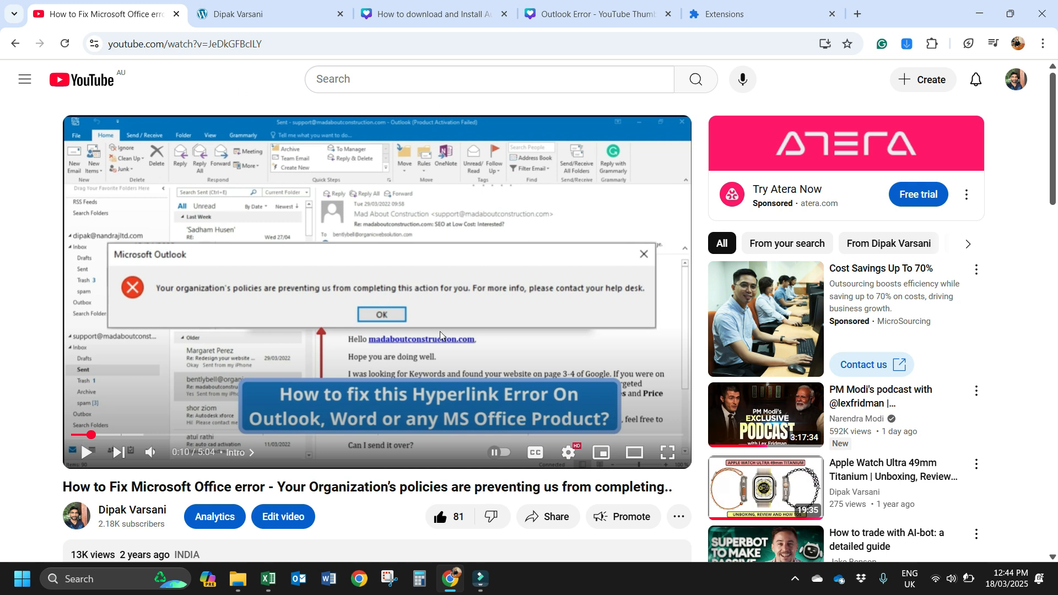
pyautogui.moveTo(422, 225)
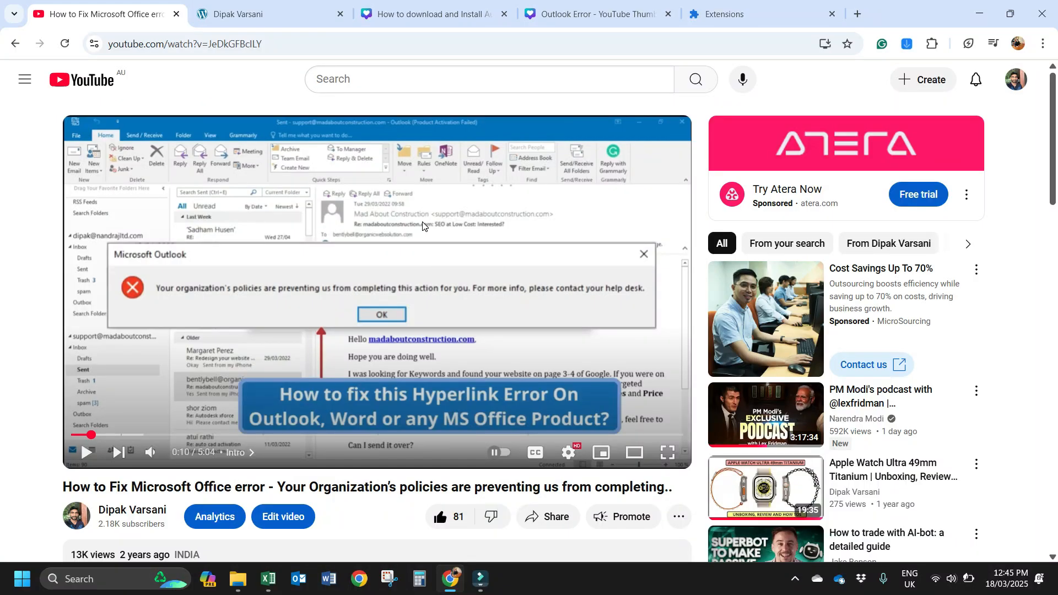
pyautogui.moveTo(322, 324)
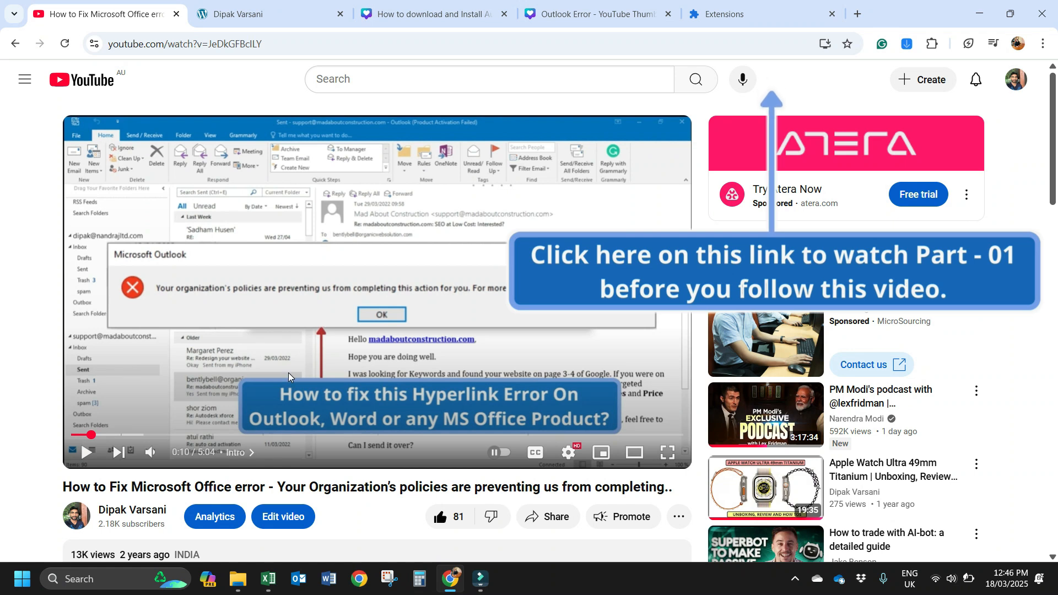
pyautogui.moveTo(64, 561)
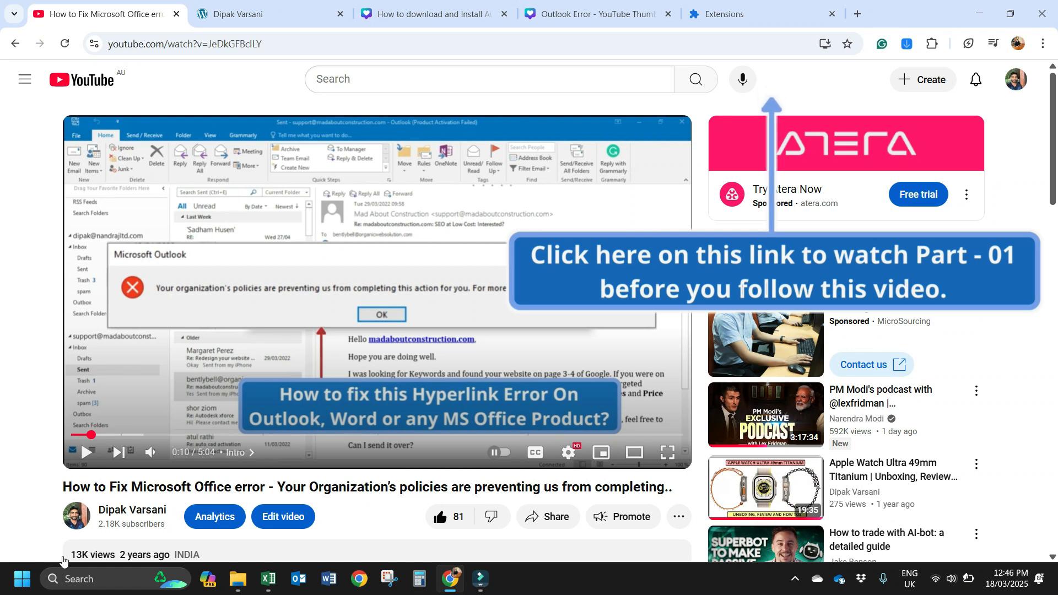
# Search Start for regedit and bring up Registry Editor's Run as administrator options
pyautogui.click(21, 579)
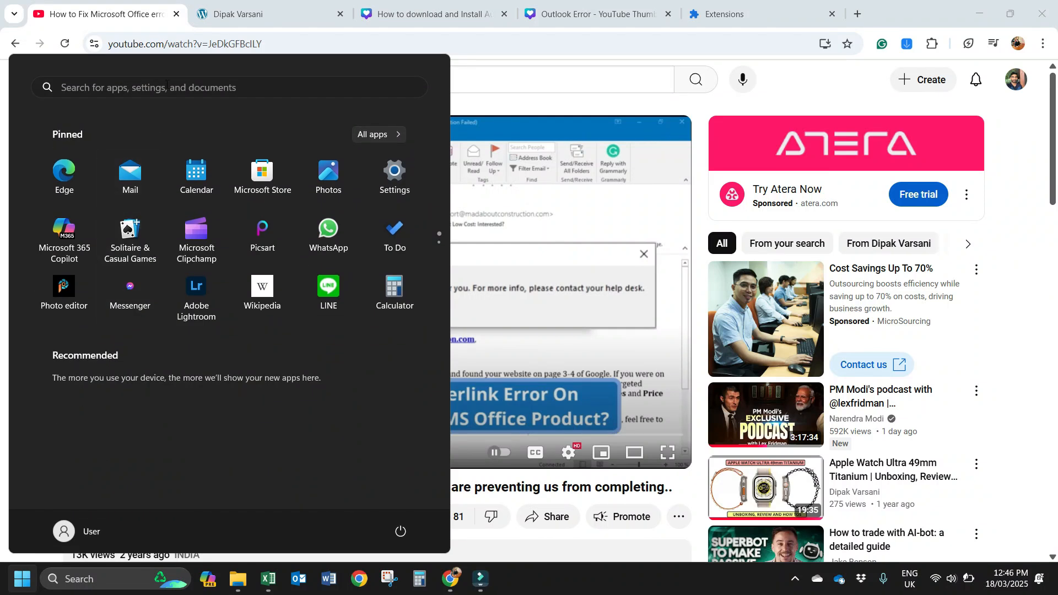
pyautogui.write('registry Editor')
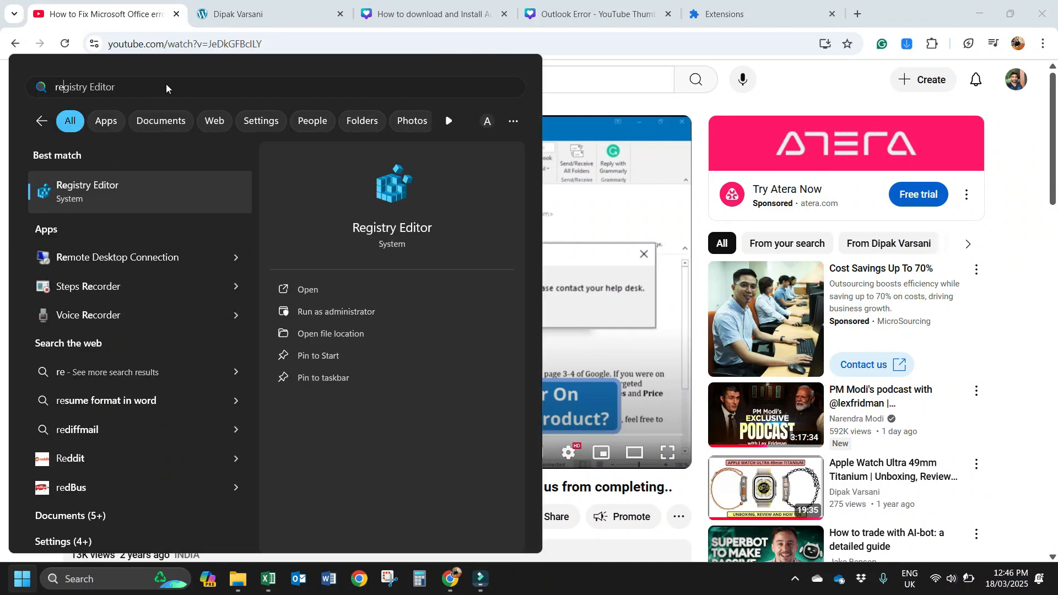
pyautogui.write('regedit')
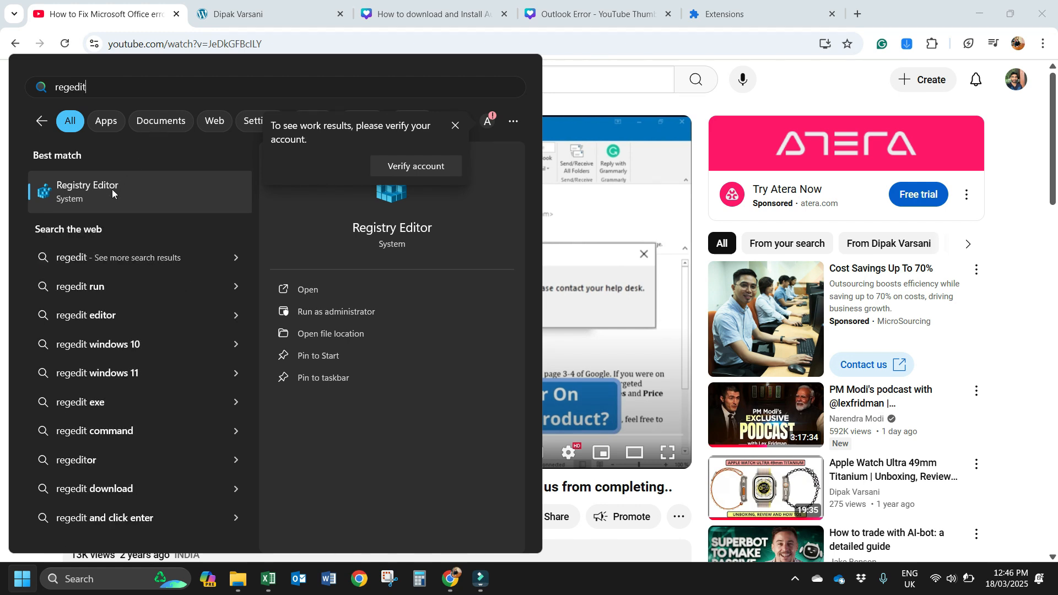
pyautogui.rightClick(113, 192)
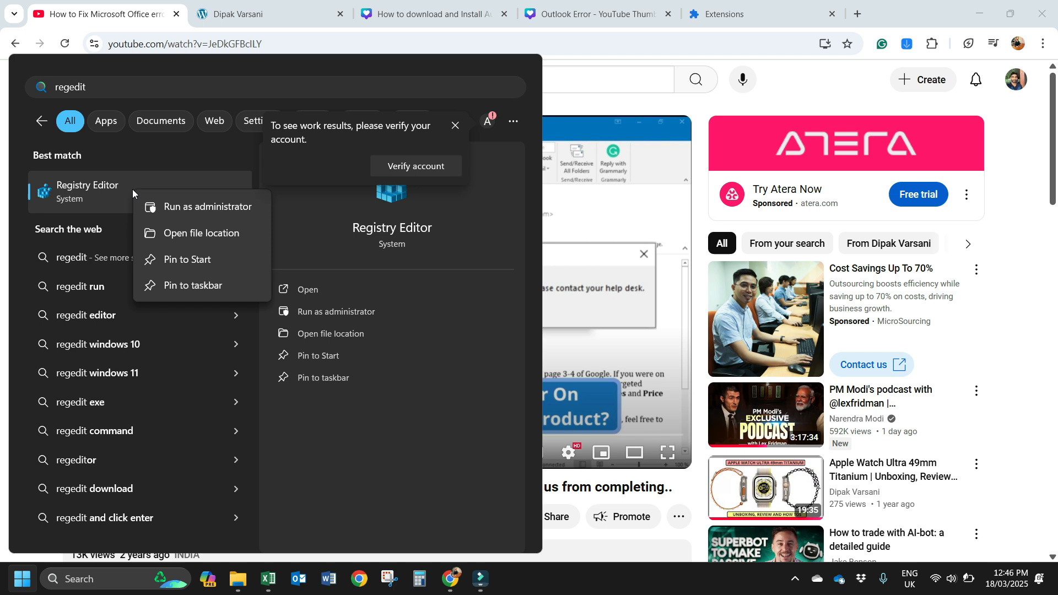
pyautogui.moveTo(228, 206)
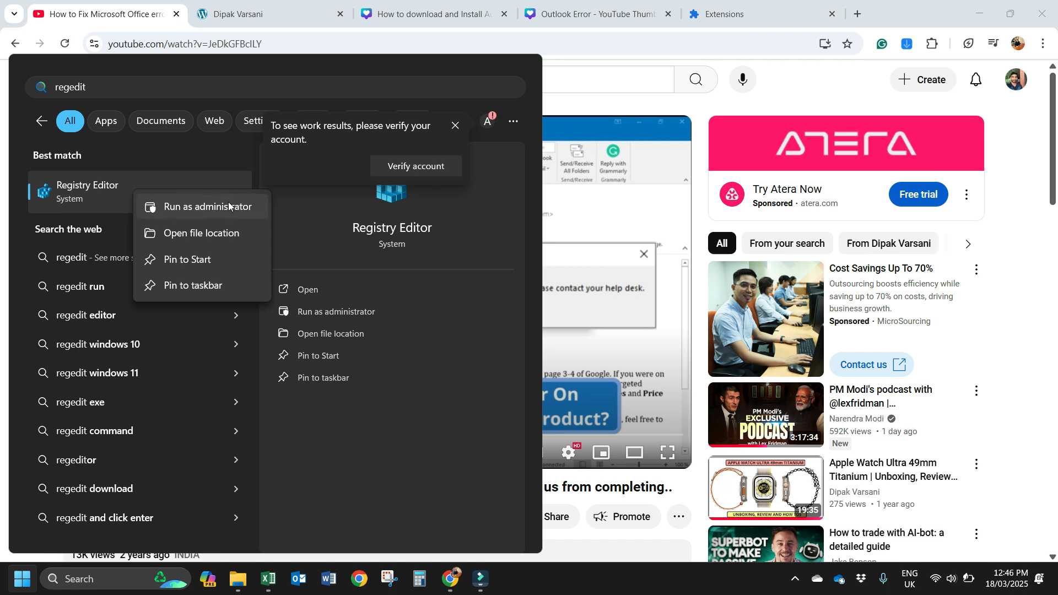
pyautogui.moveTo(310, 317)
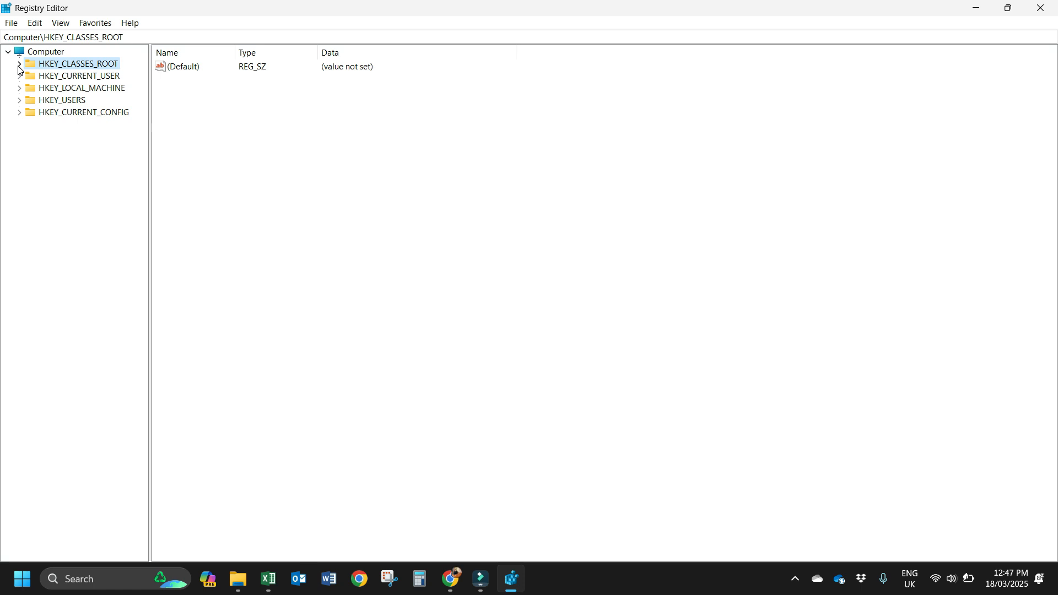
# Select HKEY_CLASSES_ROOT\.html and begin editing its (Default) value holding htmlfile
pyautogui.click(19, 63)
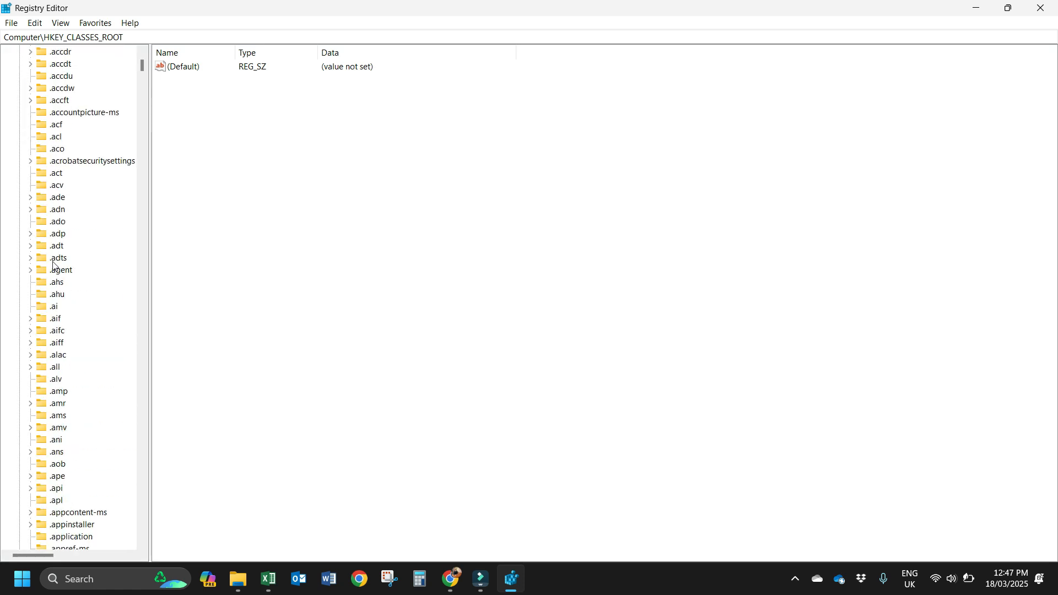
pyautogui.scroll(-3)
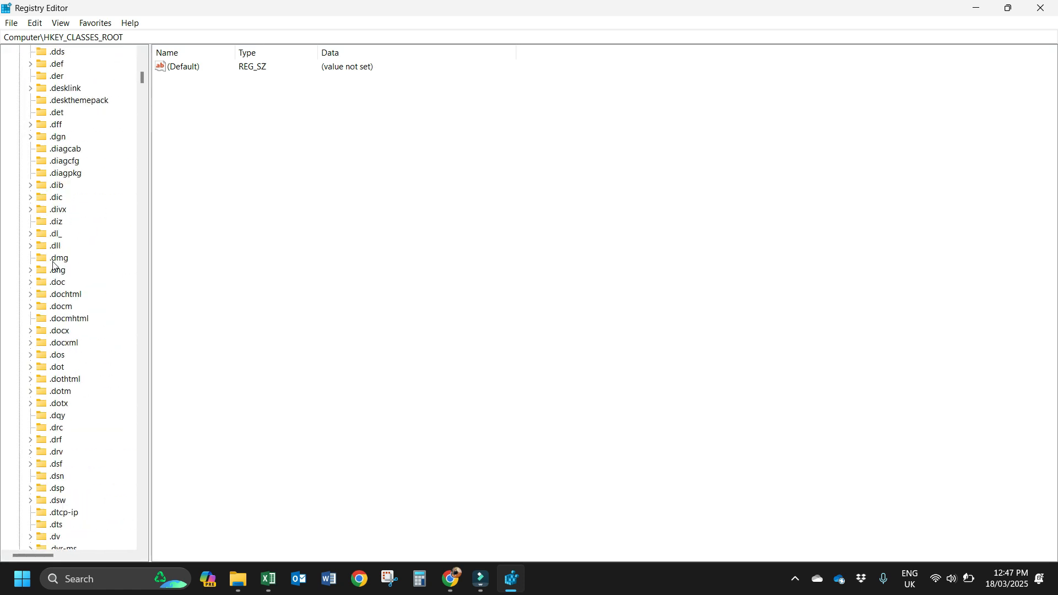
pyautogui.scroll(-3)
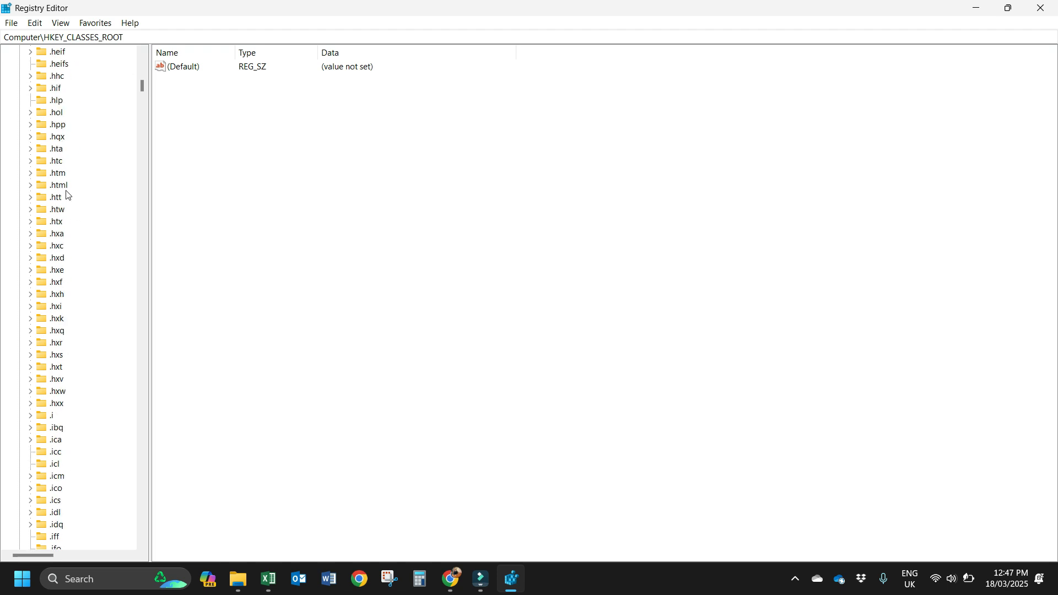
pyautogui.click(56, 184)
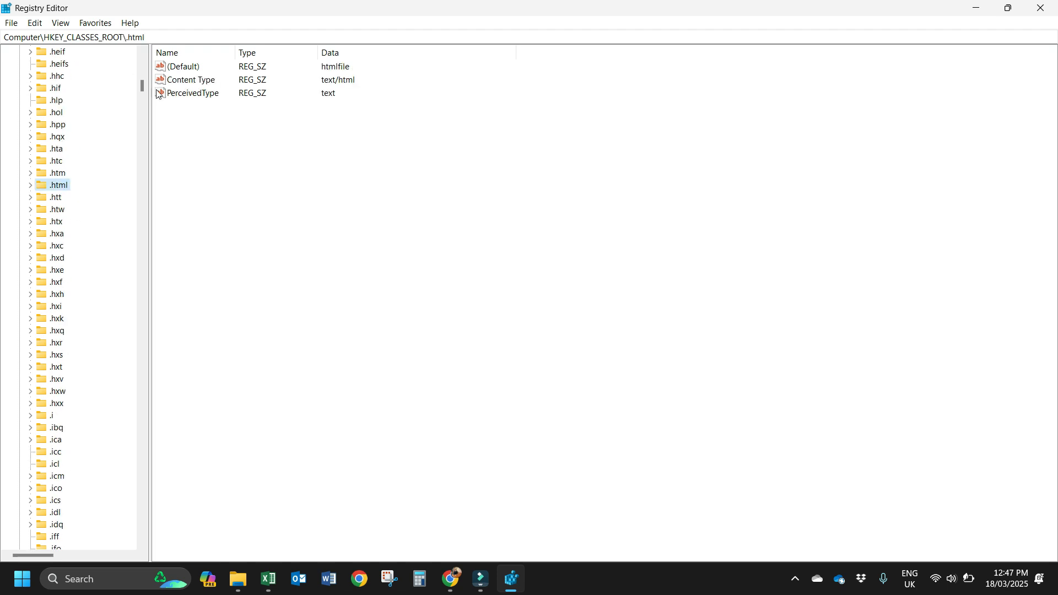
pyautogui.moveTo(187, 70)
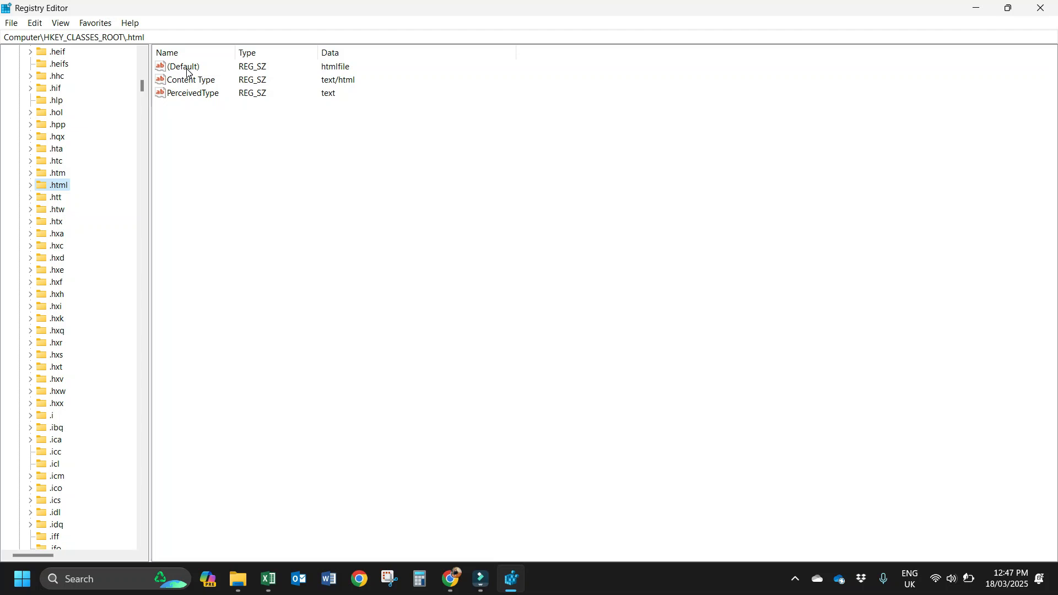
pyautogui.doubleClick(183, 66)
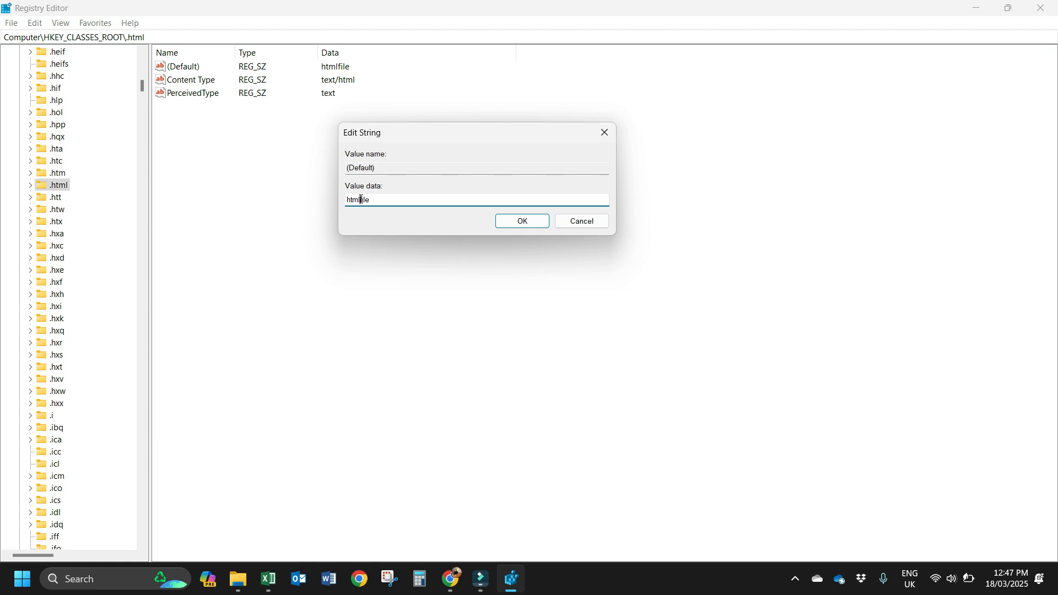
# Set the (Default) value data to chromehtml and confirm with OK
pyautogui.write('c')
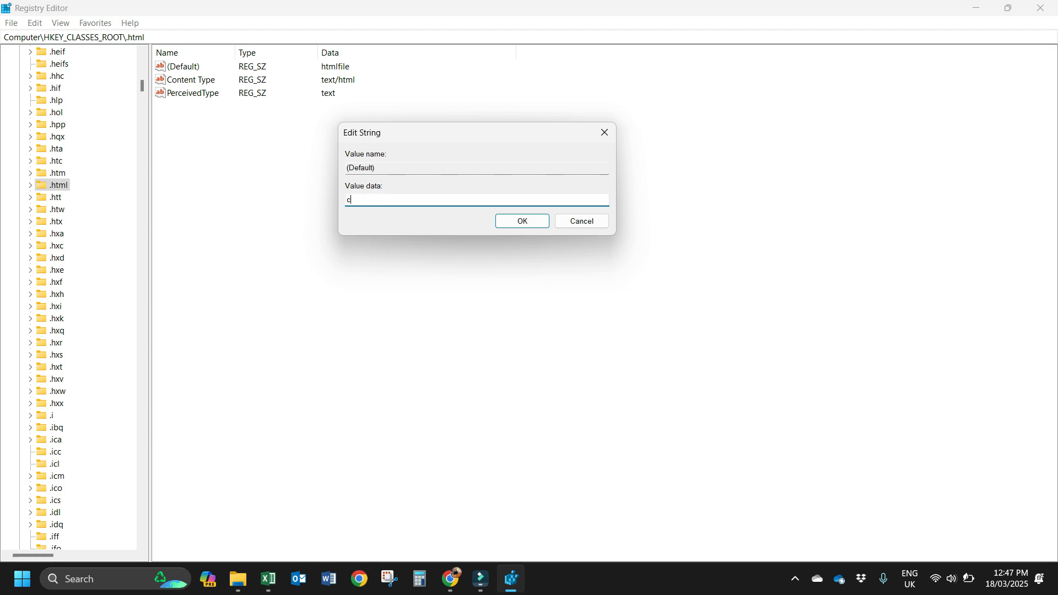
pyautogui.write('hr')
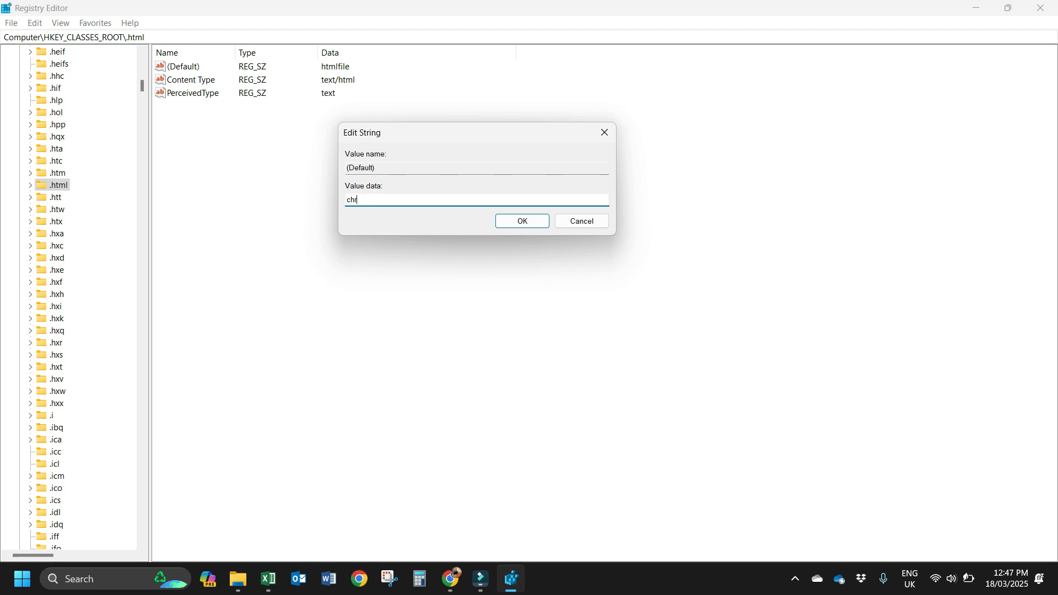
pyautogui.write('omeht')
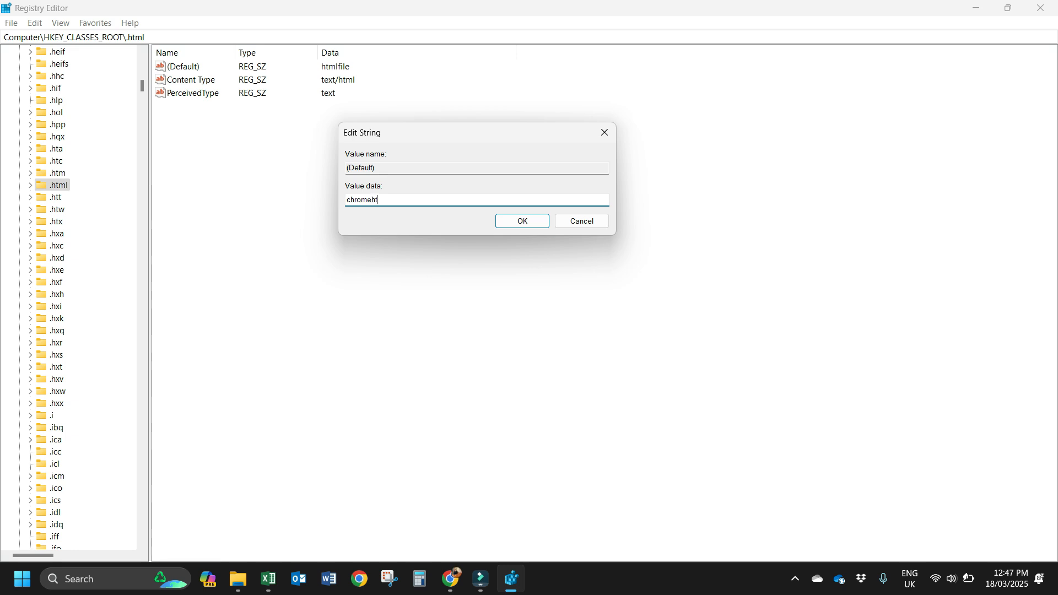
pyautogui.write('ml')
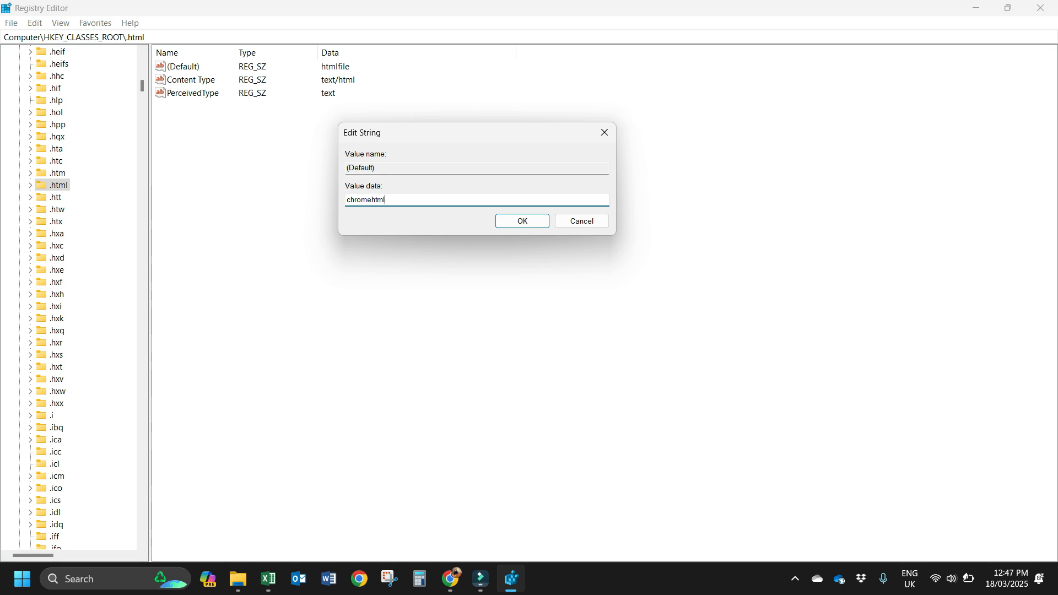
pyautogui.click(521, 220)
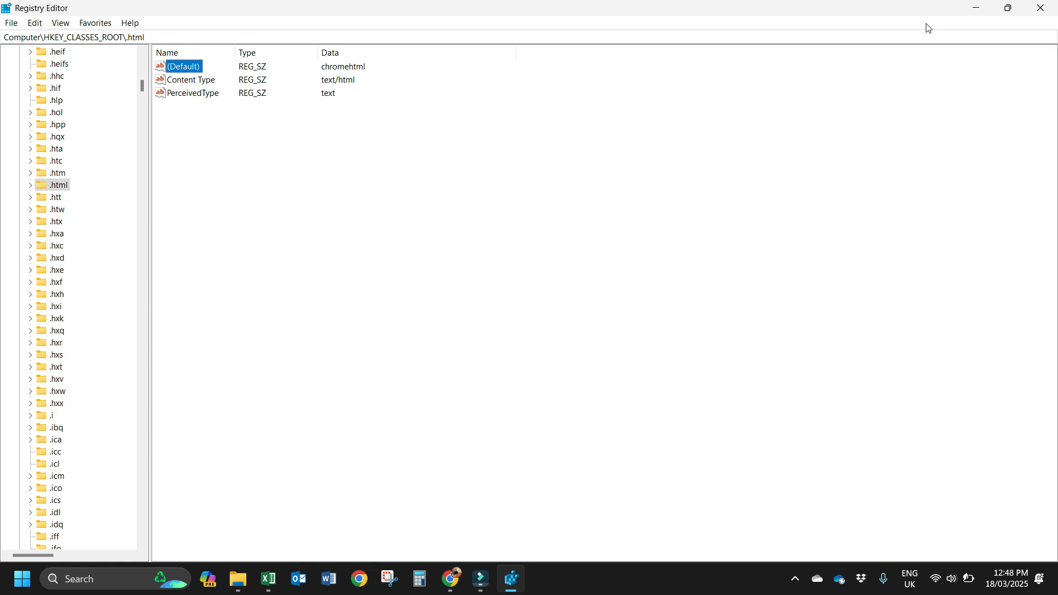
pyautogui.moveTo(783, 158)
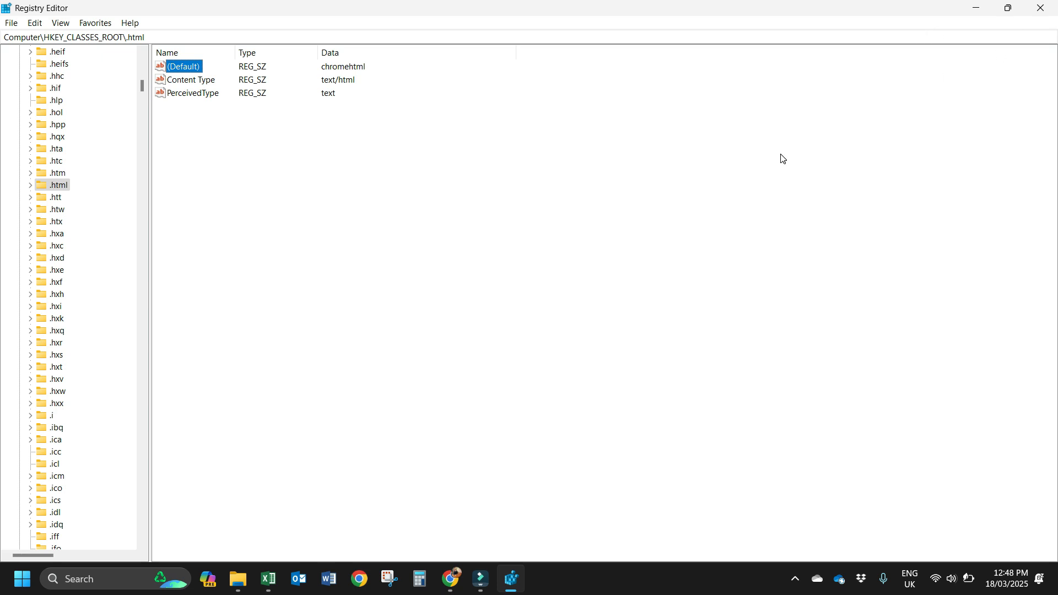